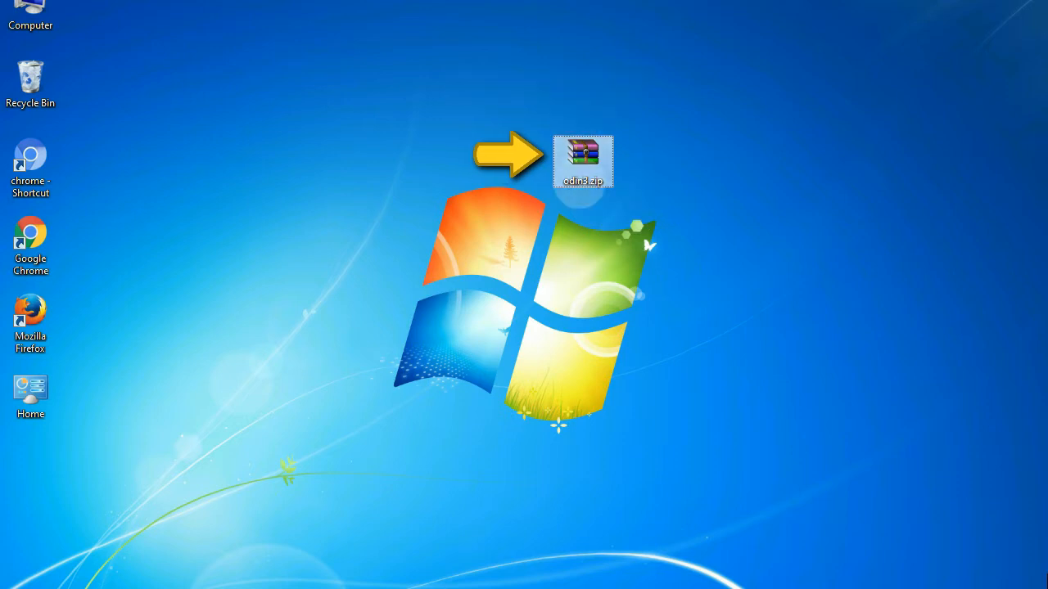
pyautogui.moveTo(583, 160)
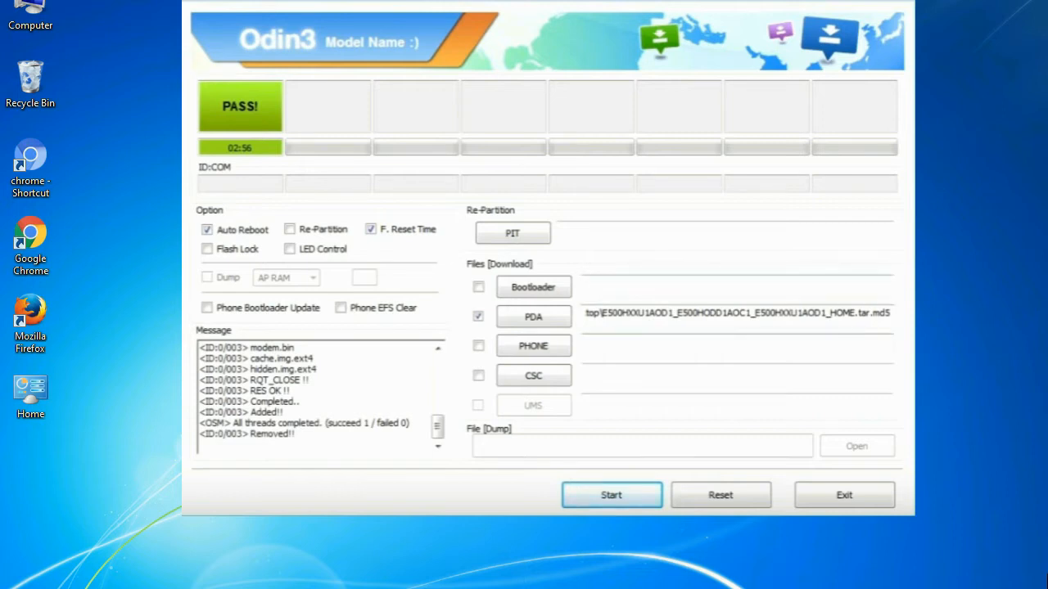
# - Exit Odin3, leaving the desktop with the Odin v3.09 archive icon
pyautogui.click(845, 494)
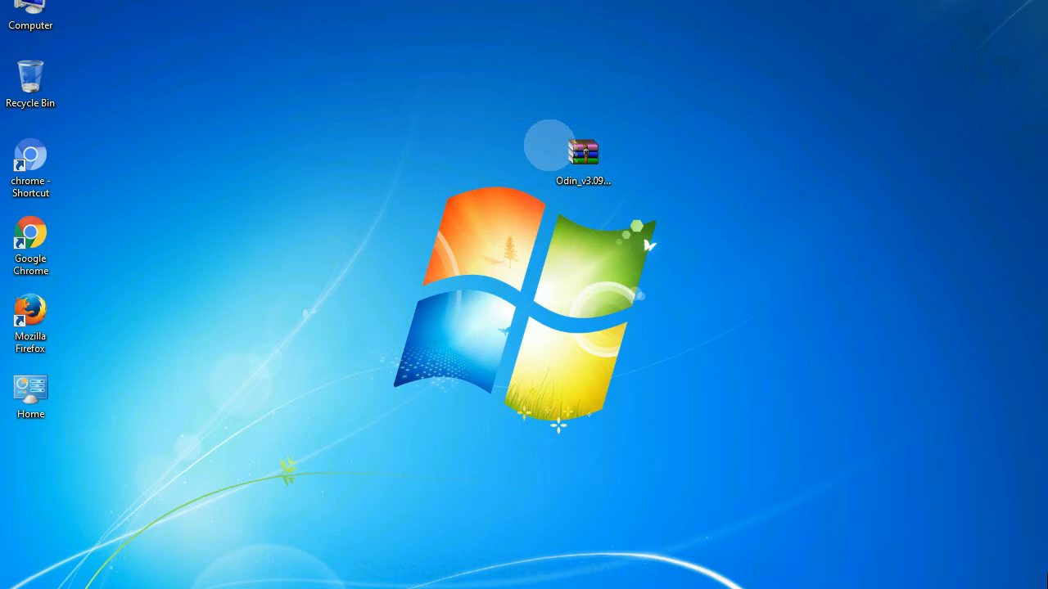
# - Extract the Odin_v3.09 zip in place with Extract Here
pyautogui.click(583, 155)
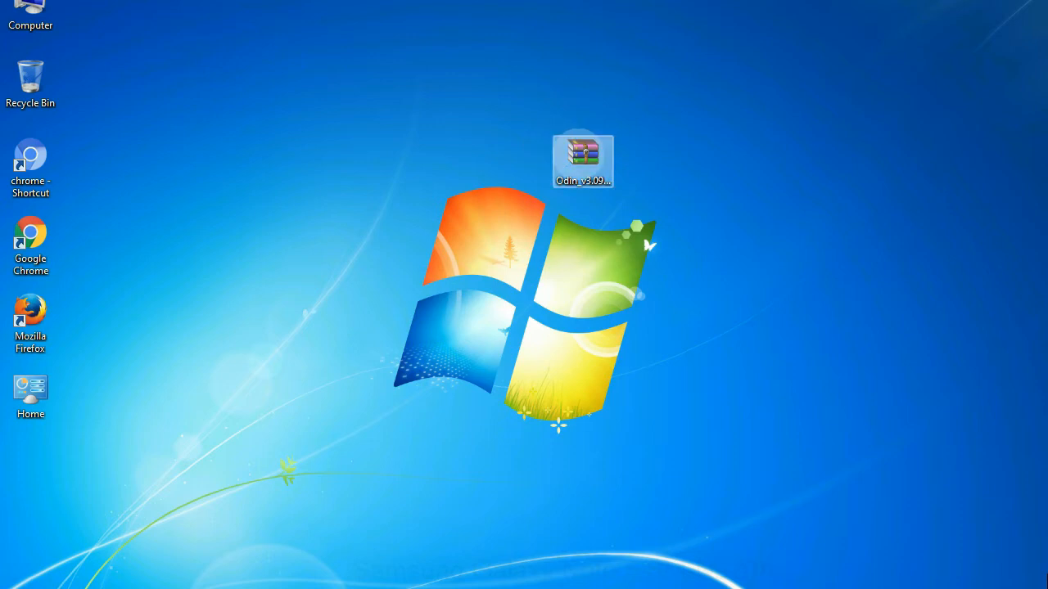
pyautogui.rightClick(583, 157)
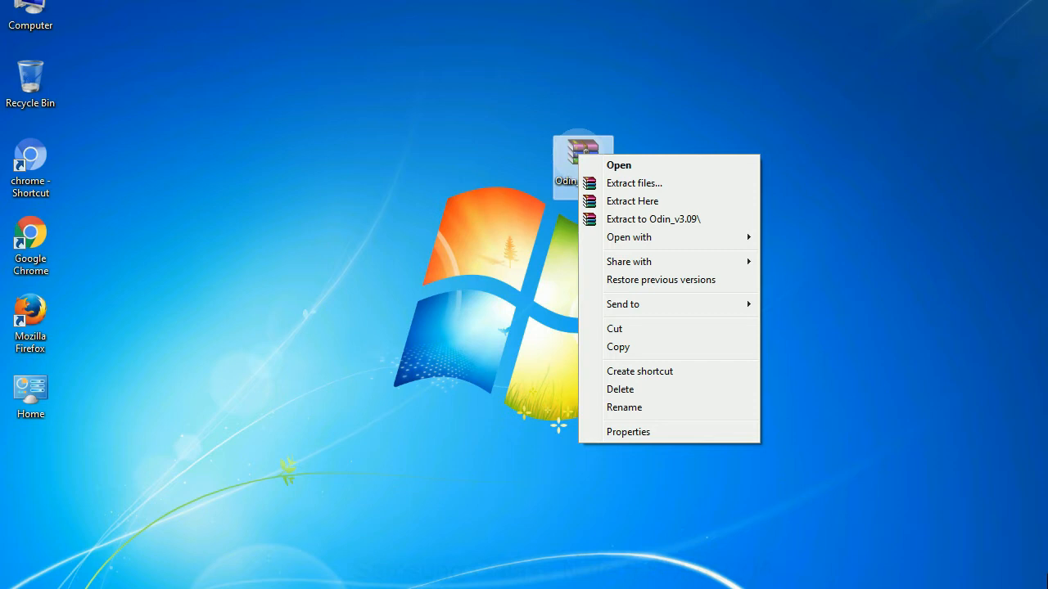
pyautogui.moveTo(632, 199)
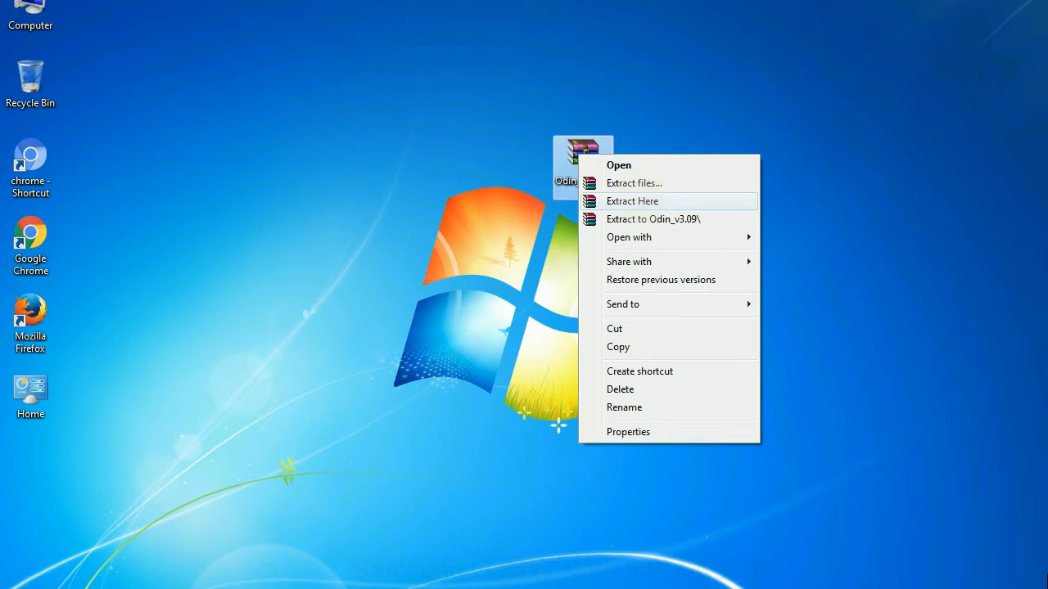
pyautogui.click(632, 200)
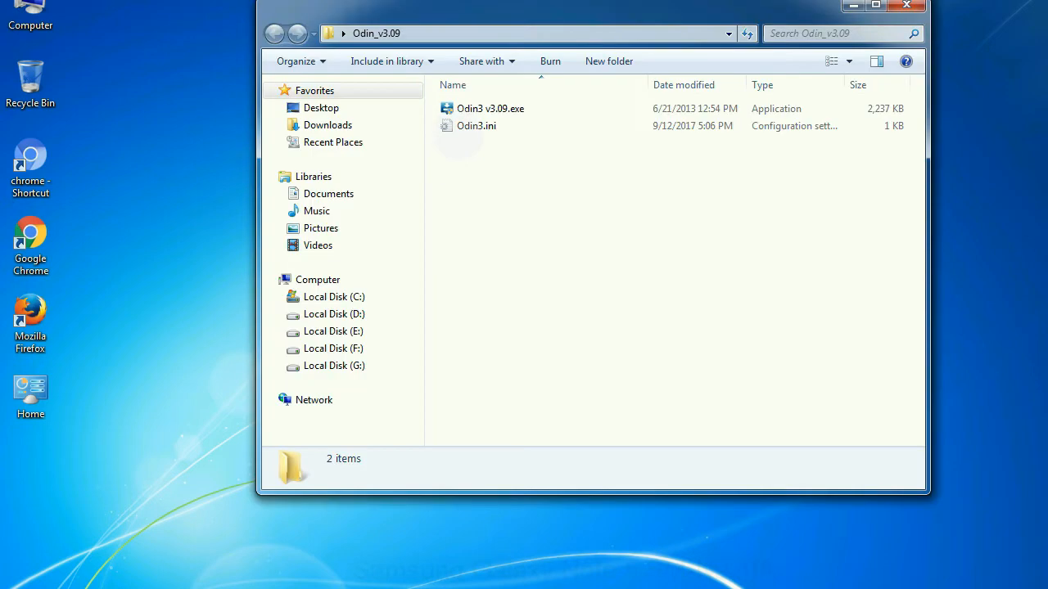
# - Launch Odin3 v3.09.exe from the extracted Odin_v3.09 folder
pyautogui.rightClick(490, 108)
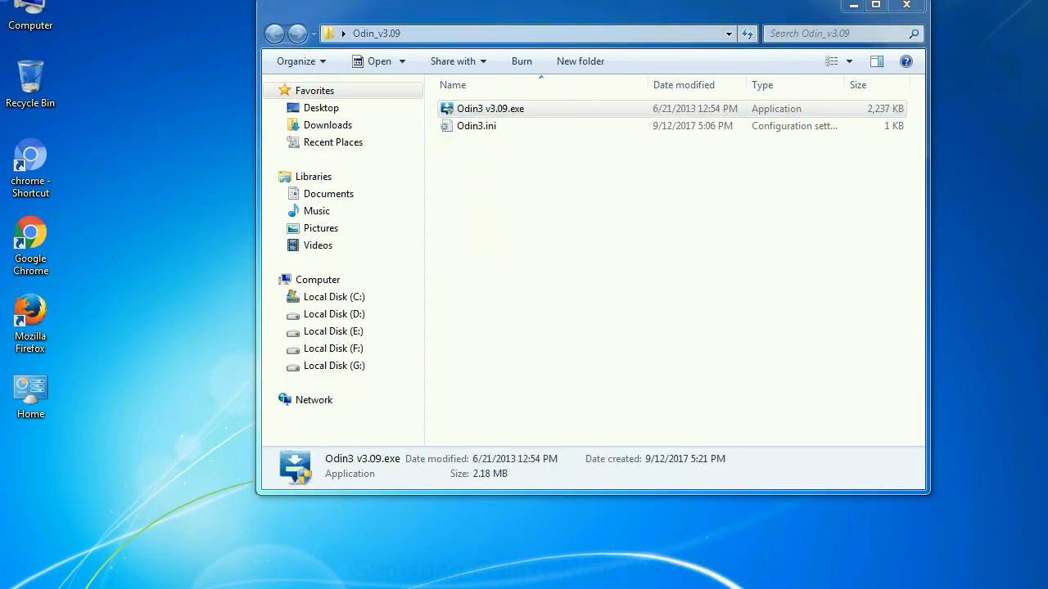
pyautogui.doubleClick(490, 108)
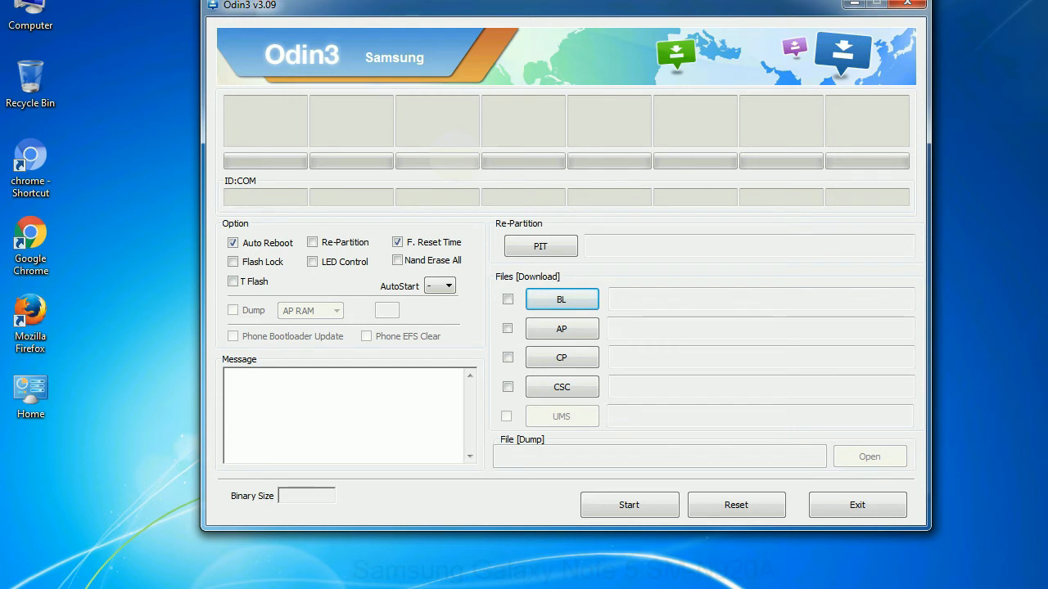
# - Close the freshly opened Odin3 v3.09 window
pyautogui.click(907, 3)
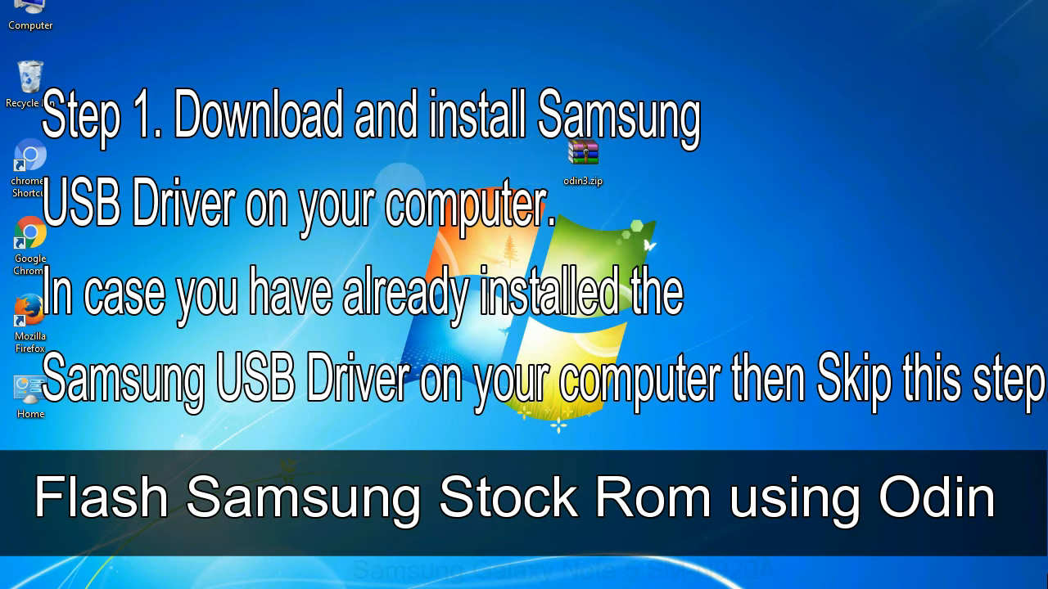
pyautogui.click(583, 156)
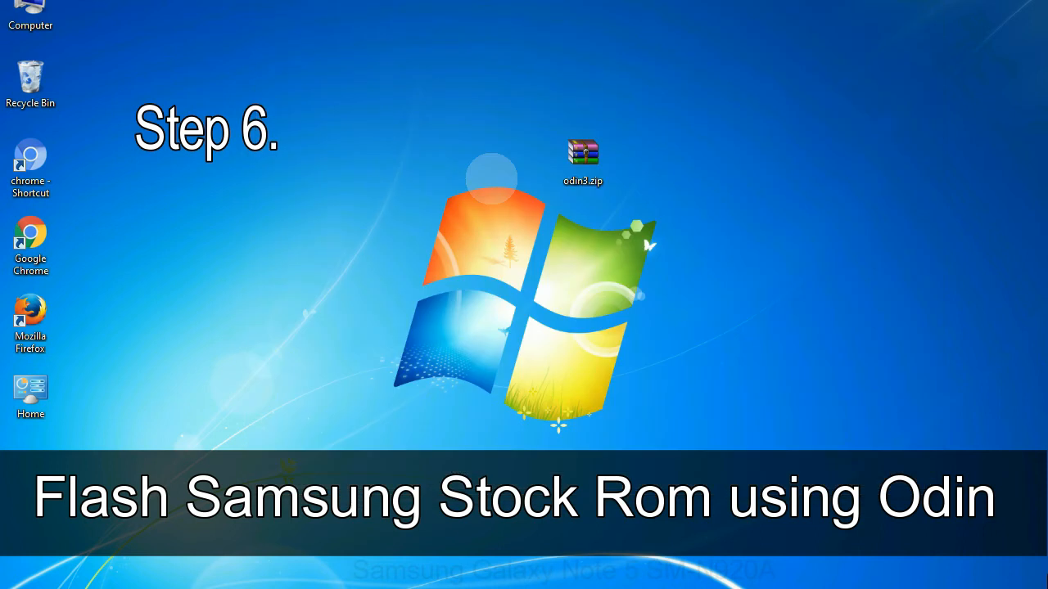
# - Run Odin3 v3.09 from the odin3.zip archive on the desktop
pyautogui.click(583, 161)
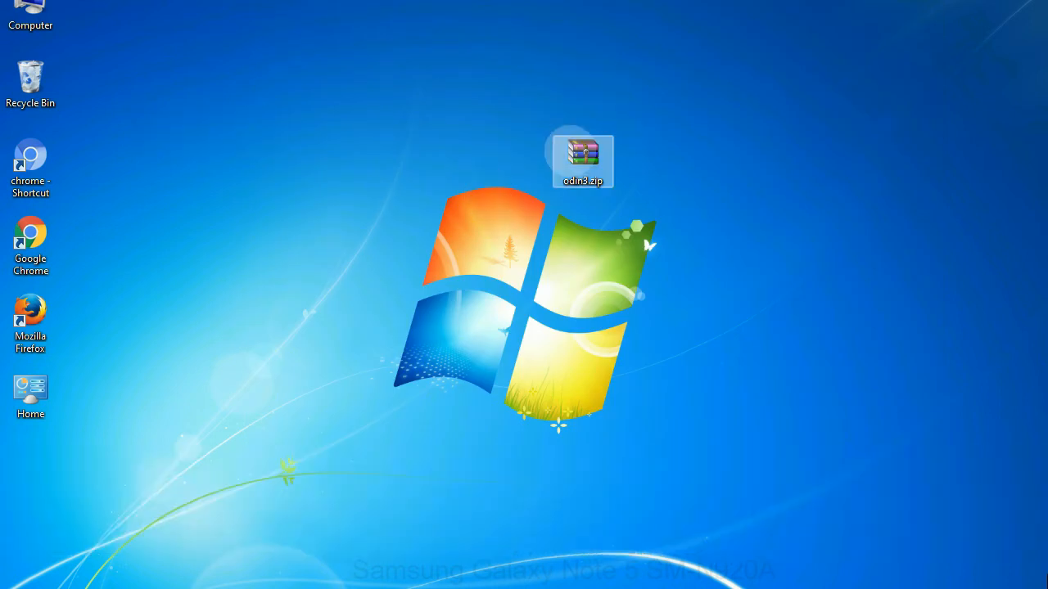
pyautogui.doubleClick(583, 155)
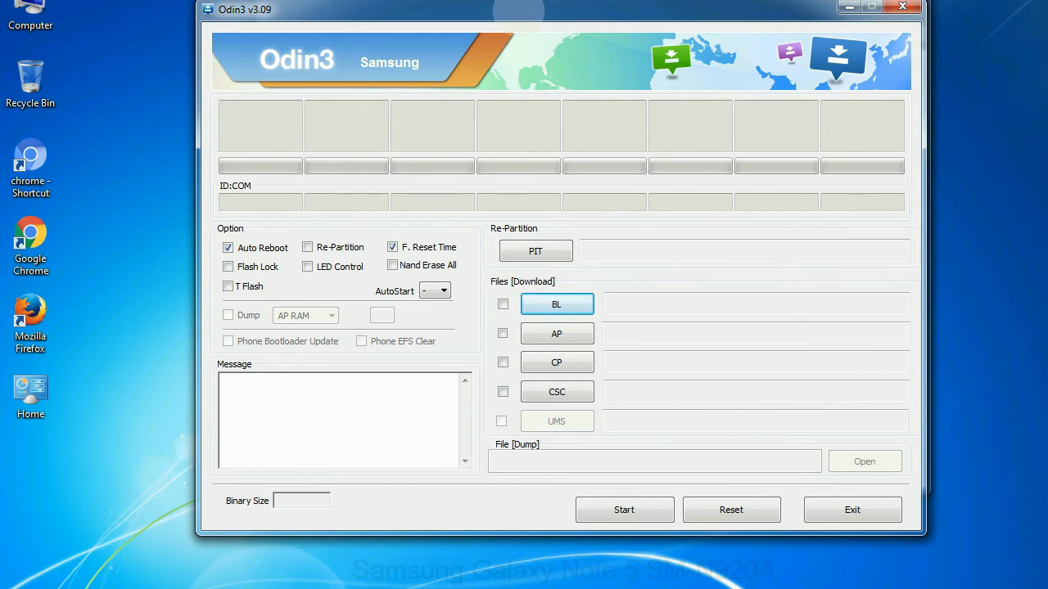
# - Close the Odin3 window, leaving only the desktop
pyautogui.click(902, 7)
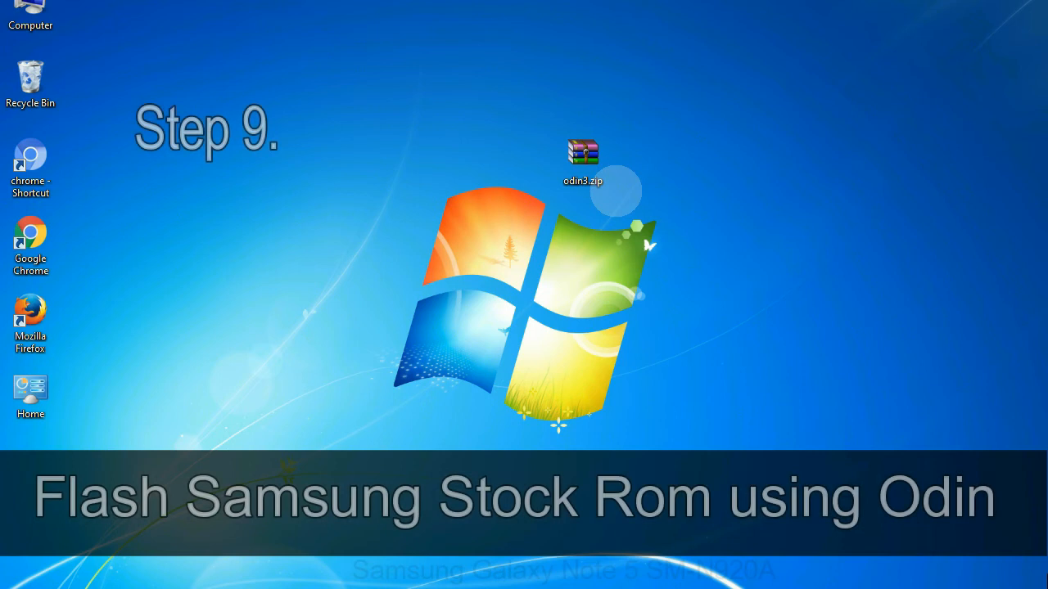
# - With the phone Added on COM3, load the stock ROM .tar.md5 into the PDA slot
pyautogui.click(583, 161)
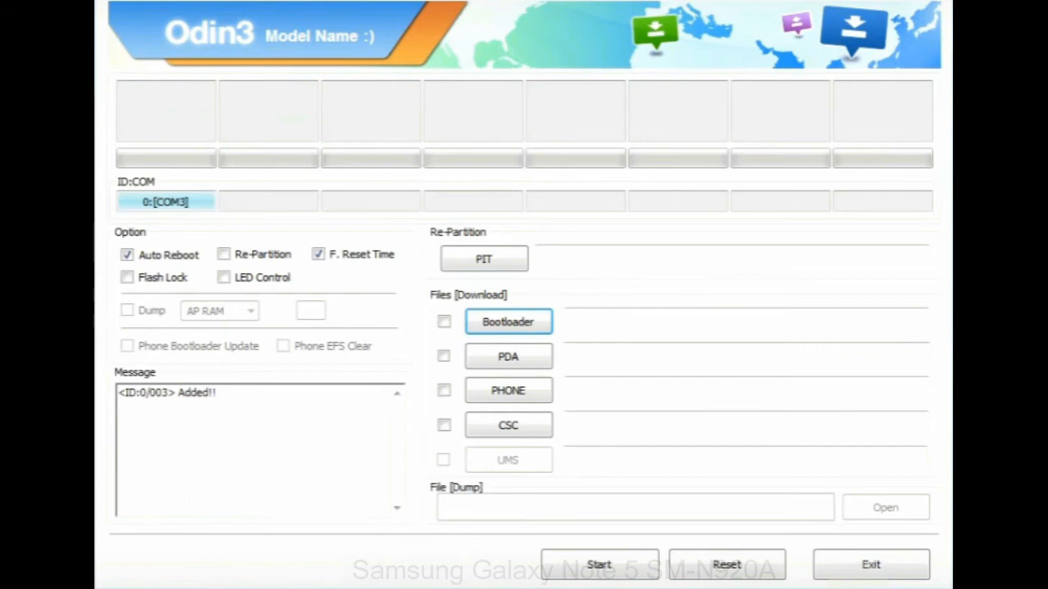
pyautogui.click(507, 357)
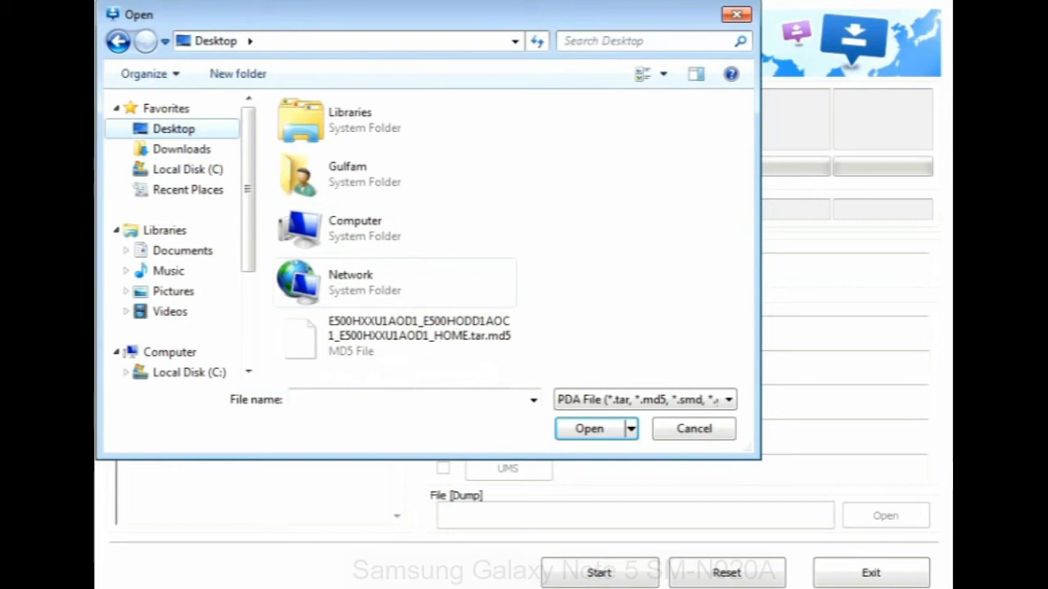
pyautogui.click(590, 429)
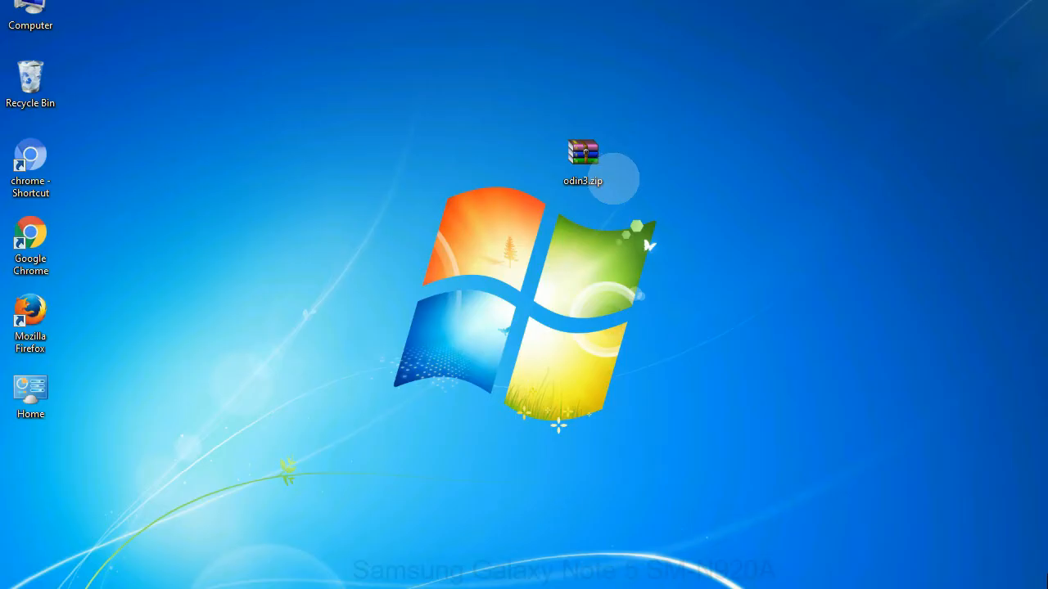
# - Bring Odin3 back from odin3.zip showing the tar.md5 loaded in PDA and its file list logged
pyautogui.click(583, 161)
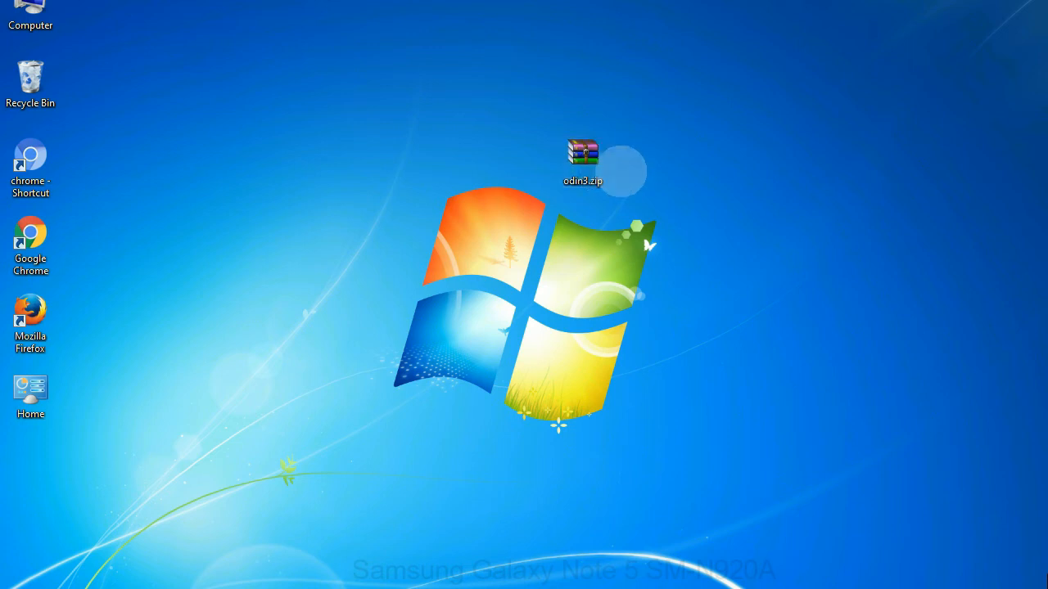
pyautogui.click(583, 161)
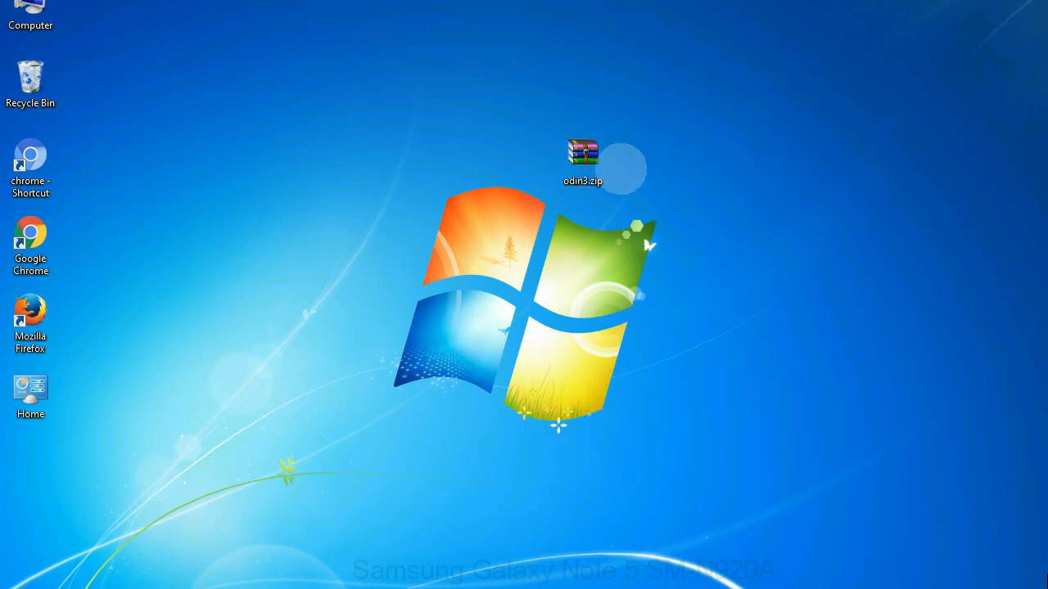
pyautogui.doubleClick(583, 161)
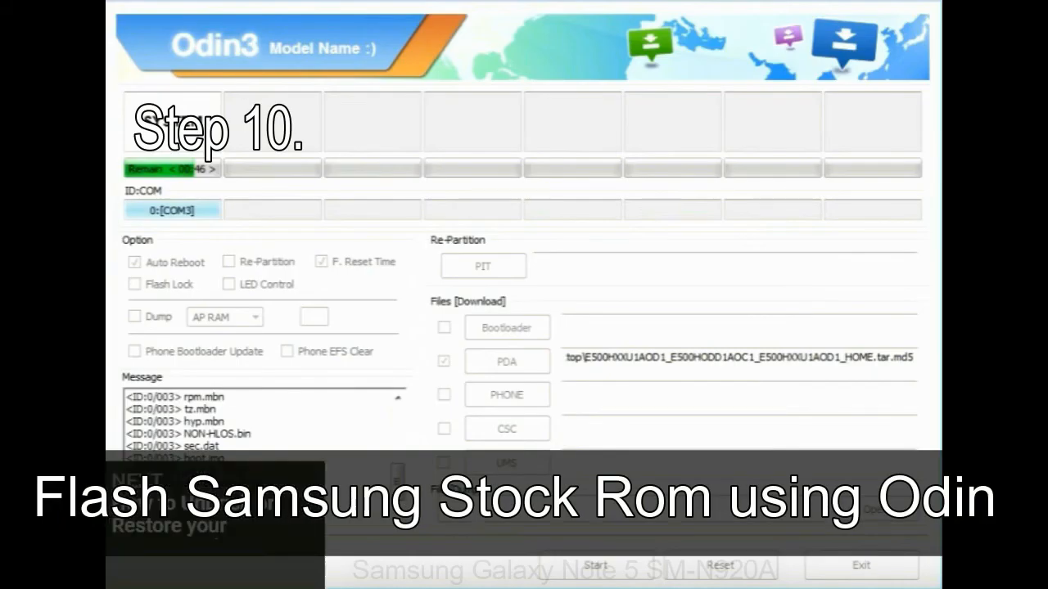